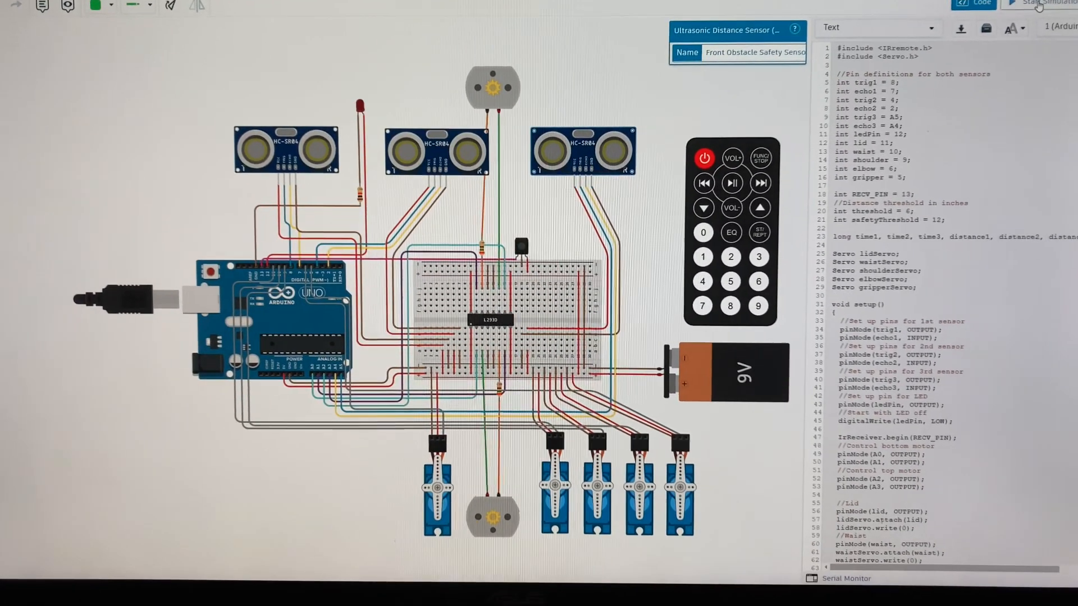
Step: Scroll the sketch from the setup pin definitions through distance readings and LED threshold to the IR remote movement checks
click(1029, 5)
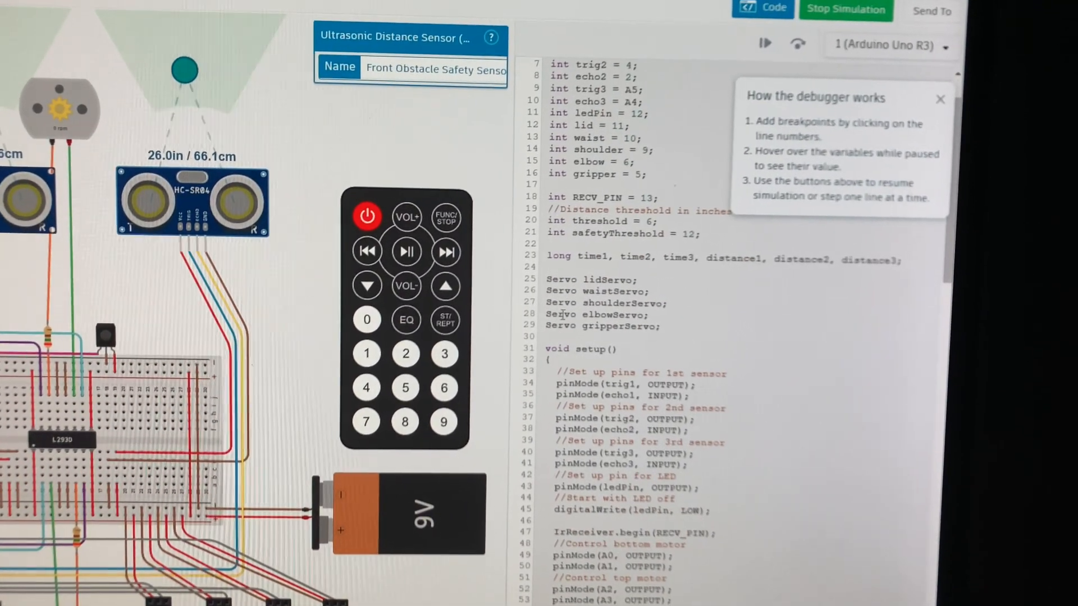
scroll(down, 3)
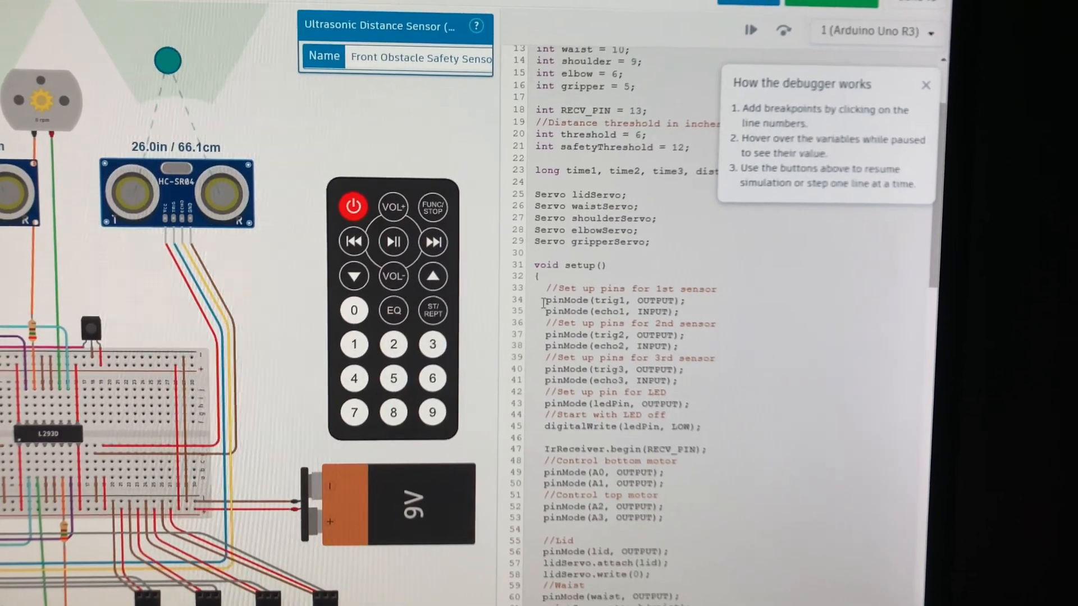
scroll(down, 3)
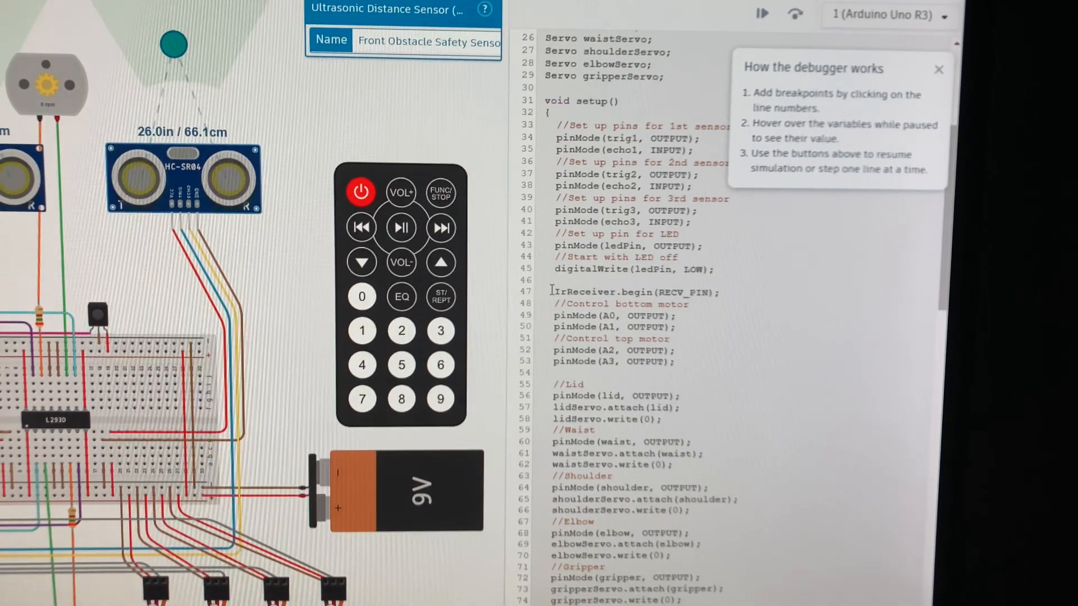
scroll(down, 3)
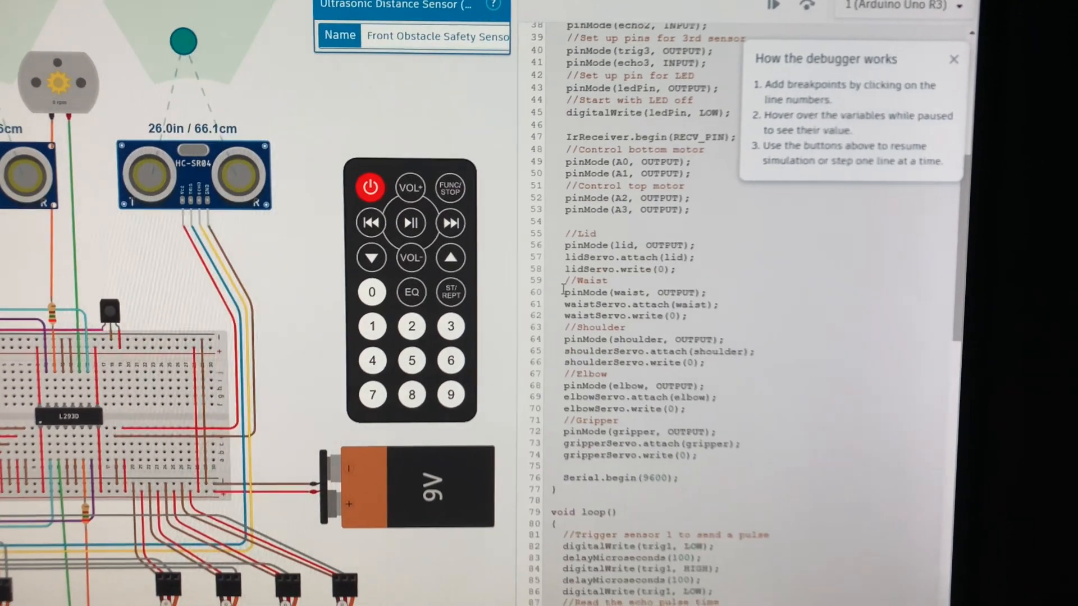
scroll(down, 3)
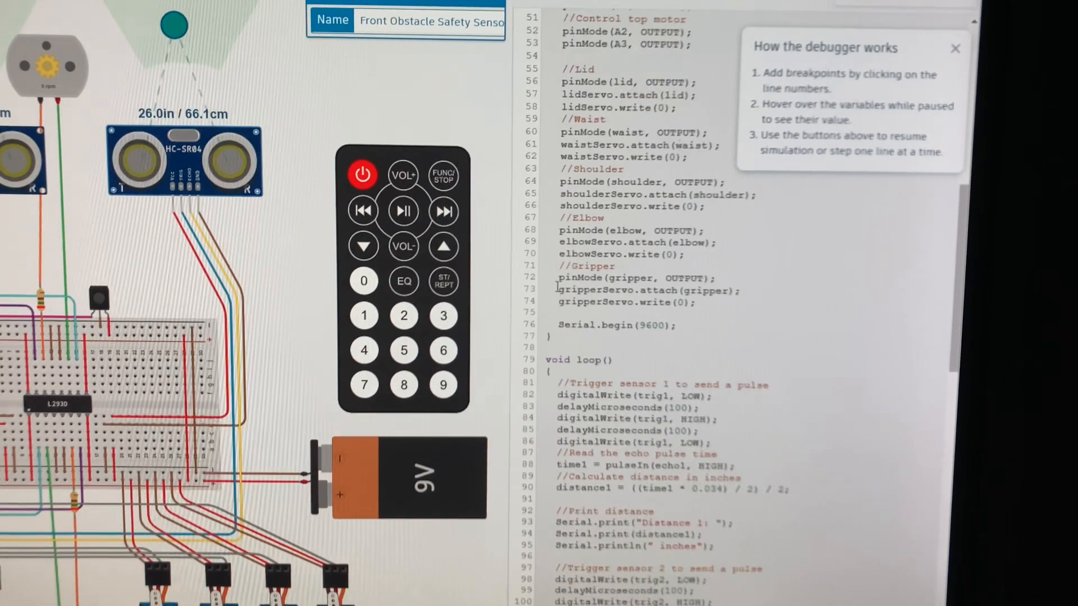
scroll(down, 3)
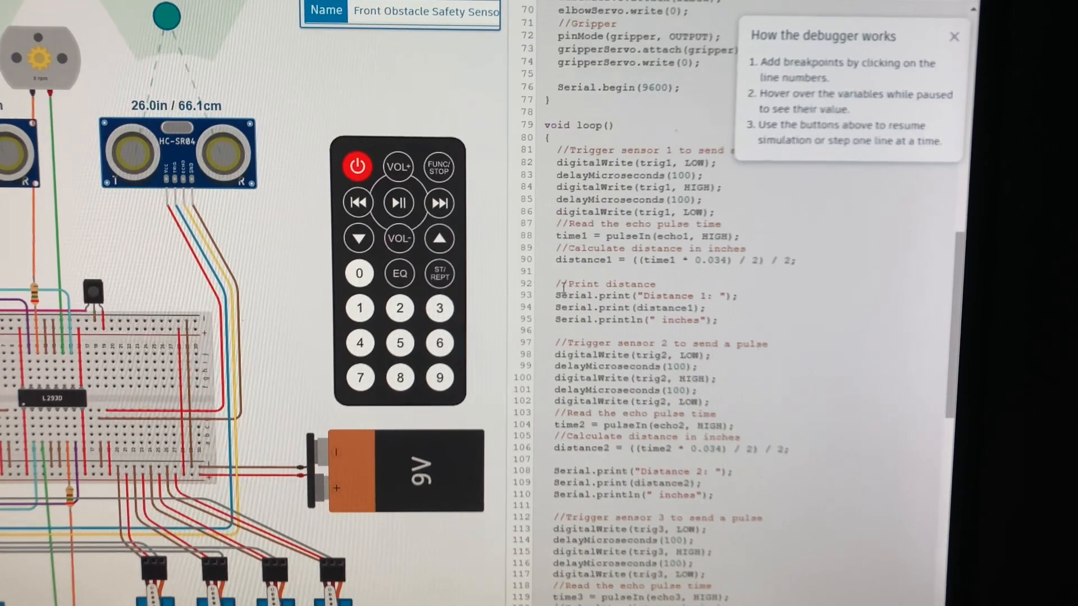
scroll(down, 3)
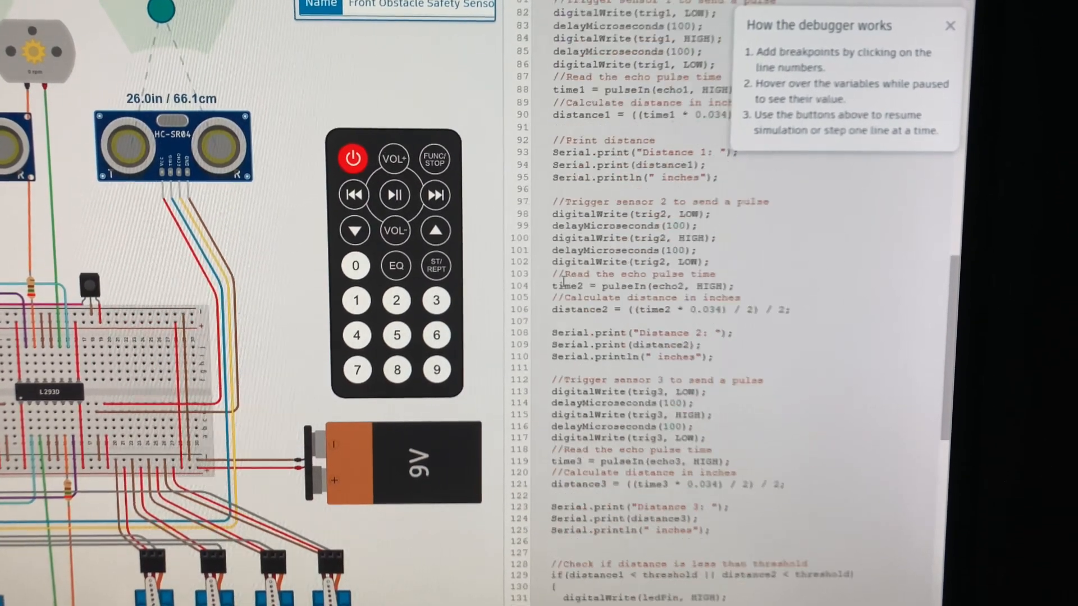
scroll(down, 3)
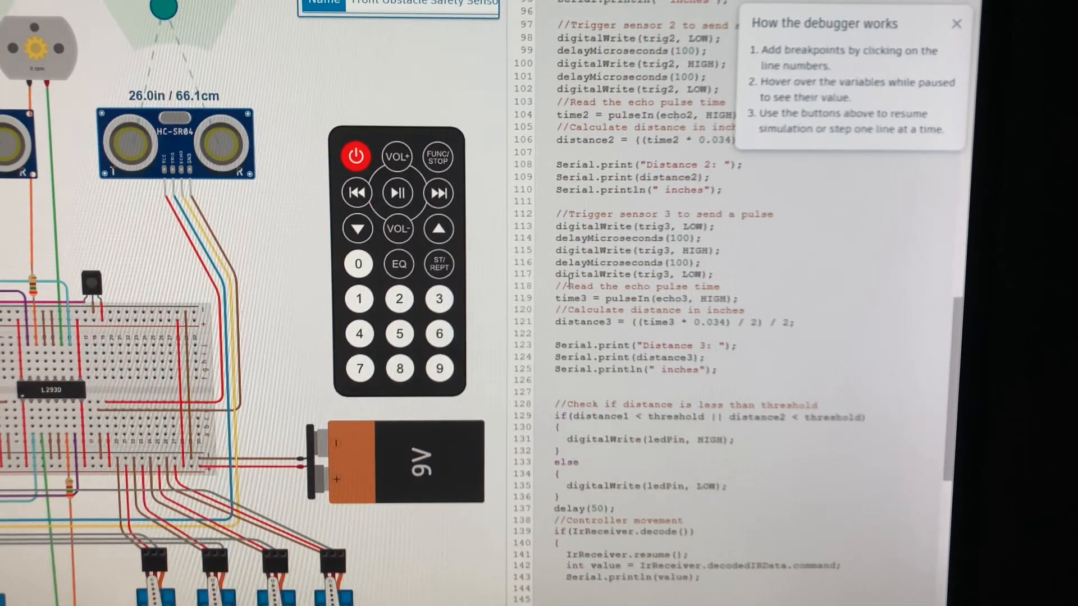
scroll(down, 3)
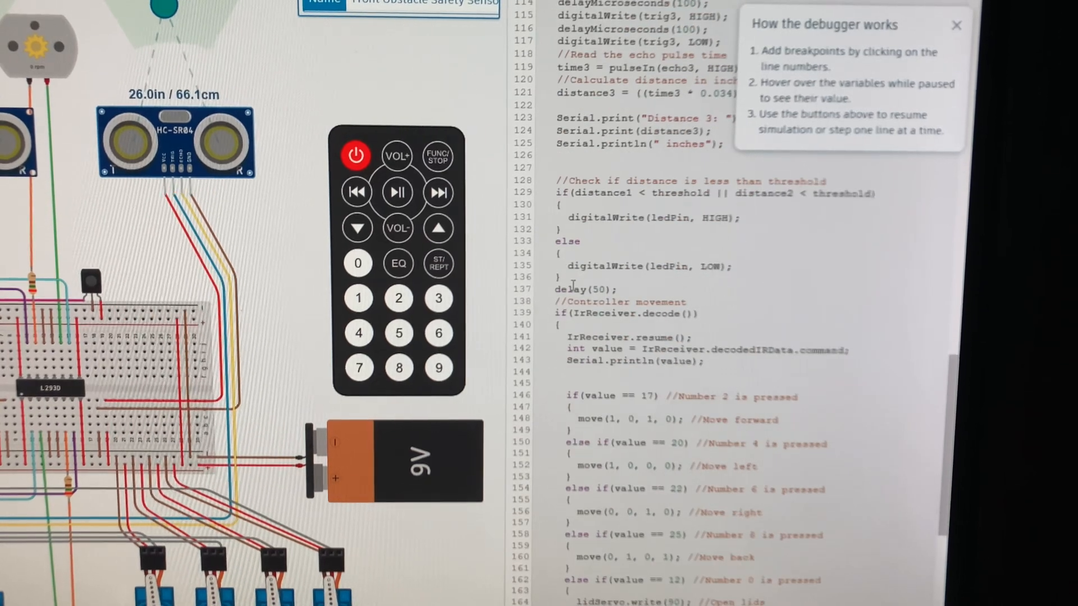
scroll(down, 3)
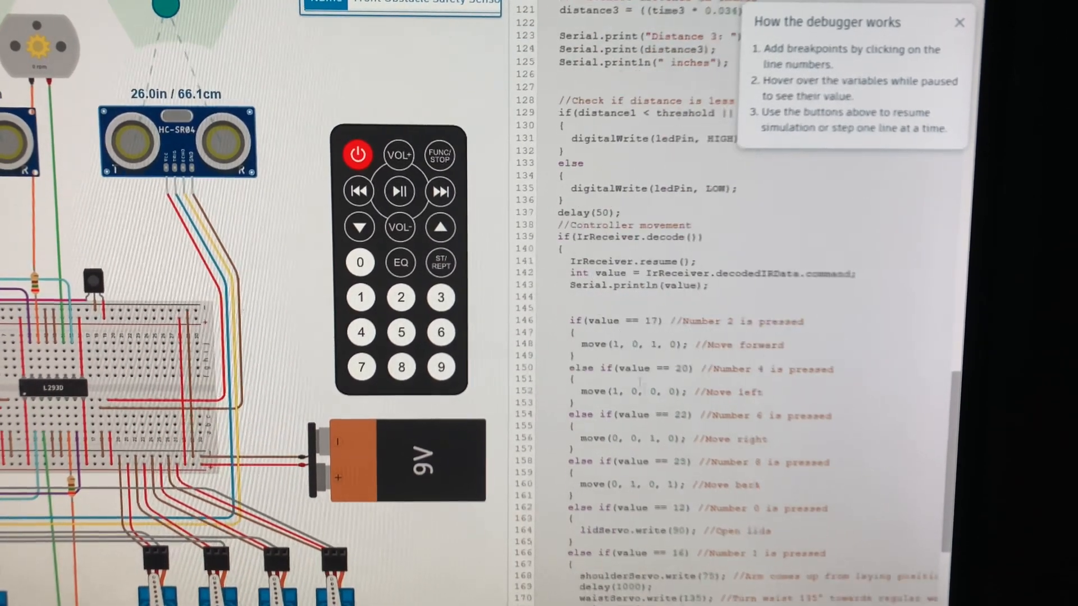
Step: Scroll on past the button 1 and button 3 servo arm sequences to key 5's stop and the safety-stop check
scroll(down, 3)
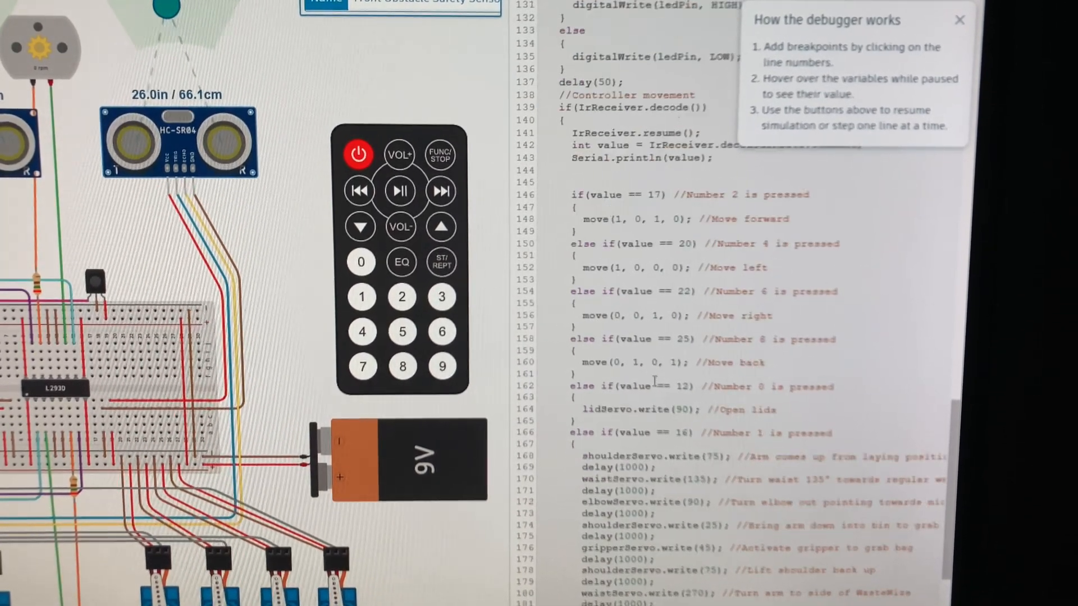
scroll(down, 3)
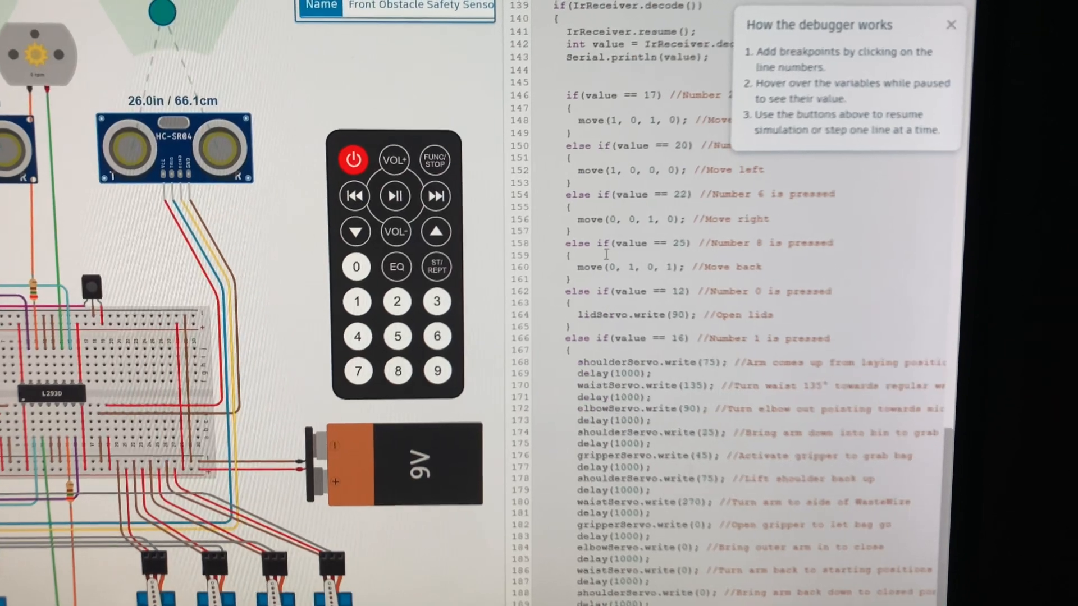
scroll(down, 3)
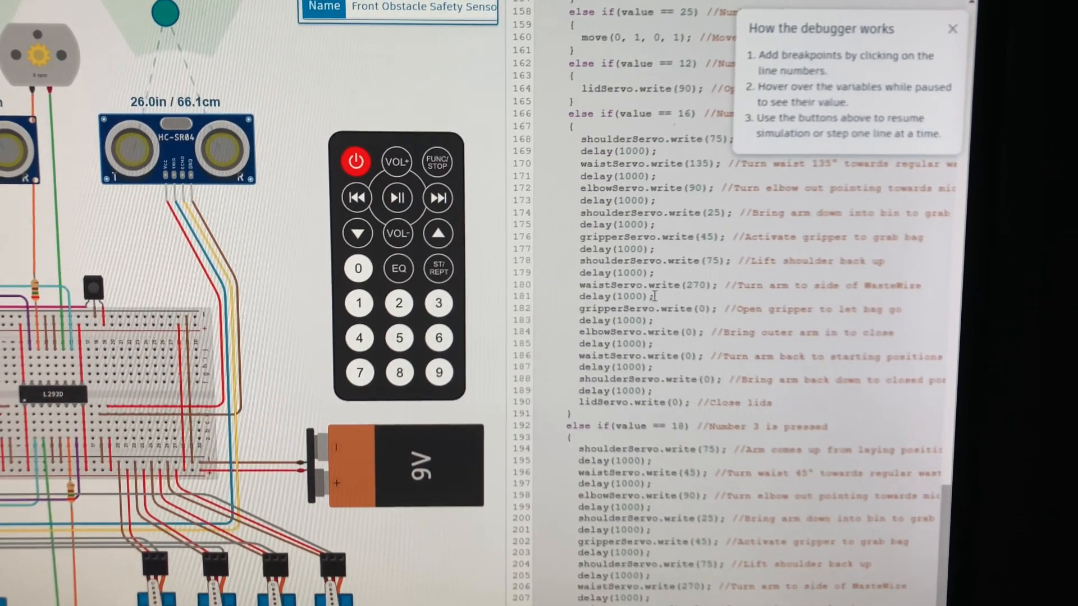
scroll(down, 3)
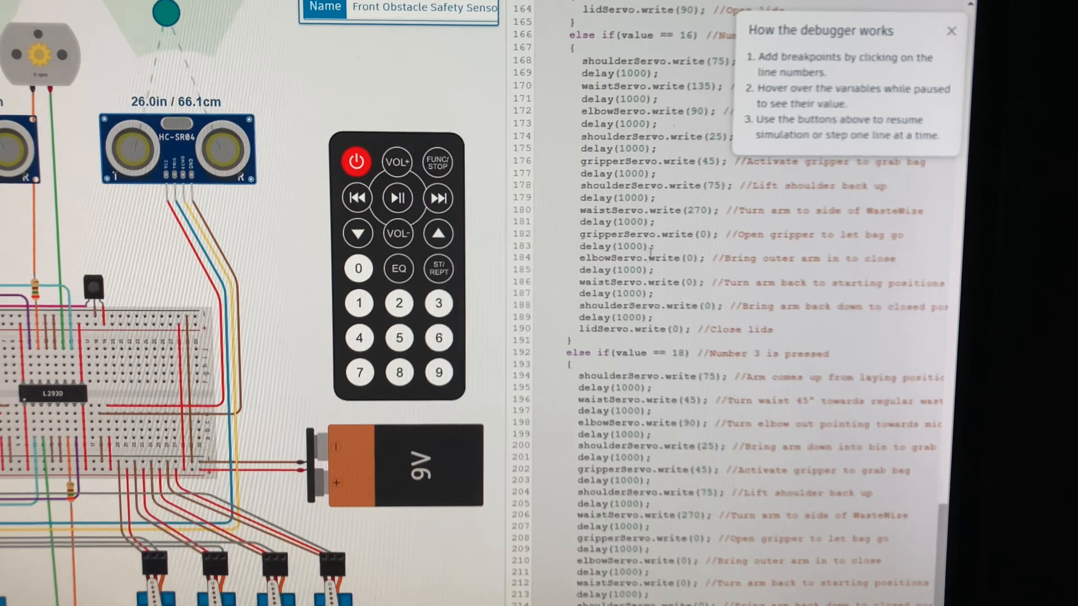
scroll(down, 3)
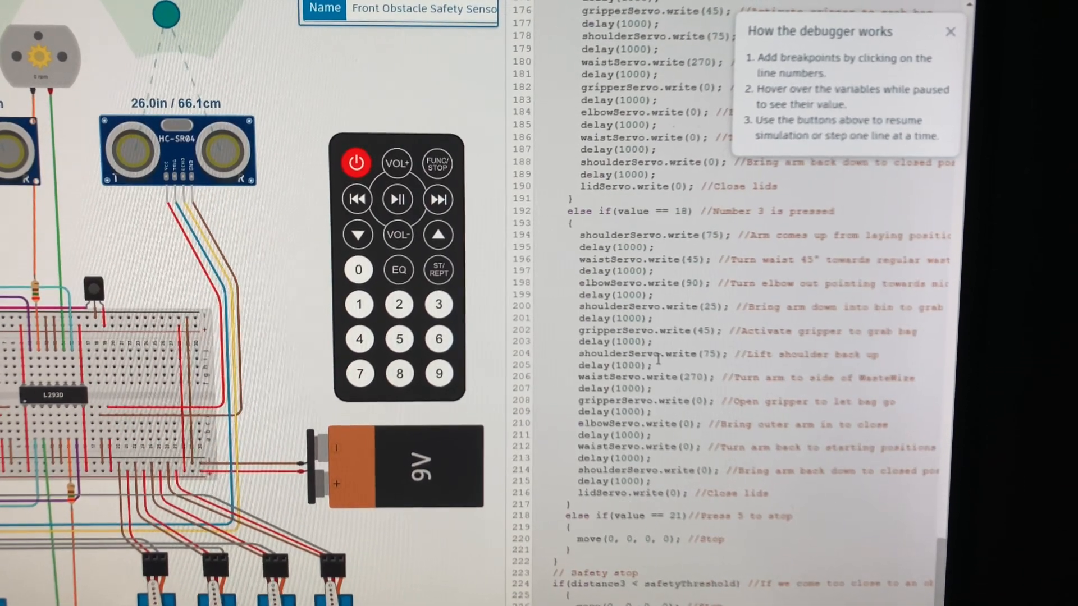